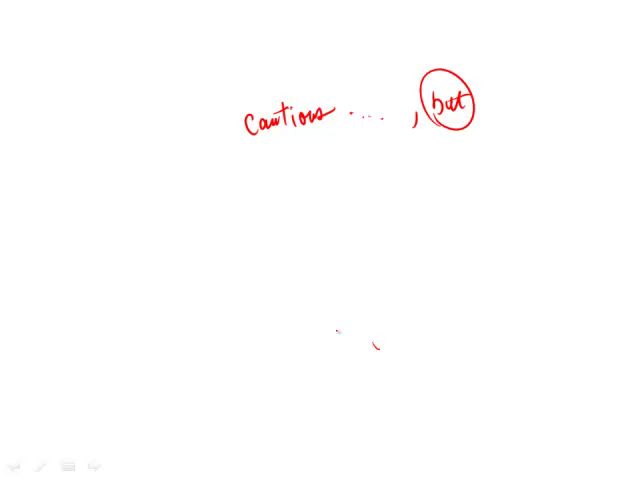
Underline 'cautious', then write 'reluct.' above and 'adamant : OW' below 'but'.
{"action": "left_click_drag", "start_coordinate": [245, 145], "coordinate": [330, 145]}
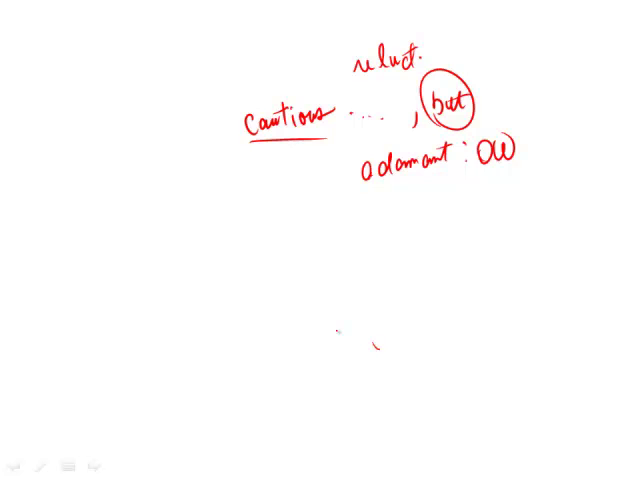
Write answer choice 'A' below the notes and strike it through.
{"action": "left_click_drag", "start_coordinate": [345, 215], "coordinate": [360, 230]}
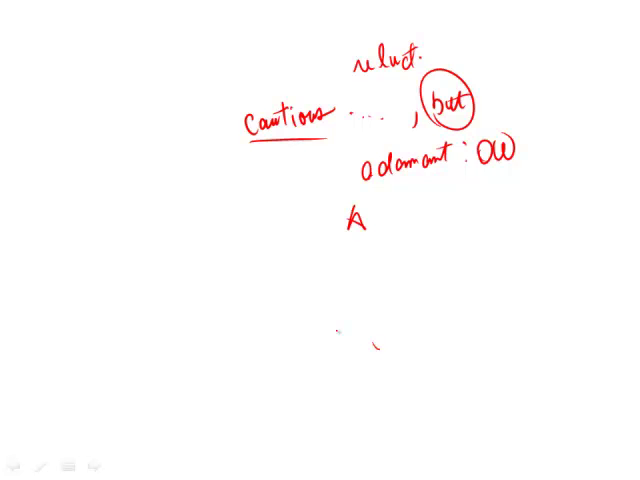
{"action": "left_click_drag", "start_coordinate": [332, 235], "coordinate": [368, 215]}
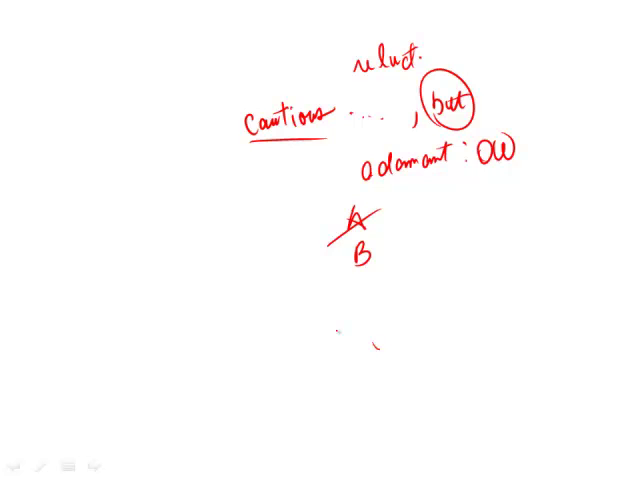
Circle B, write and cross out C, D and E, then write and circle F.
{"action": "left_click_drag", "start_coordinate": [360, 250], "coordinate": [360, 250]}
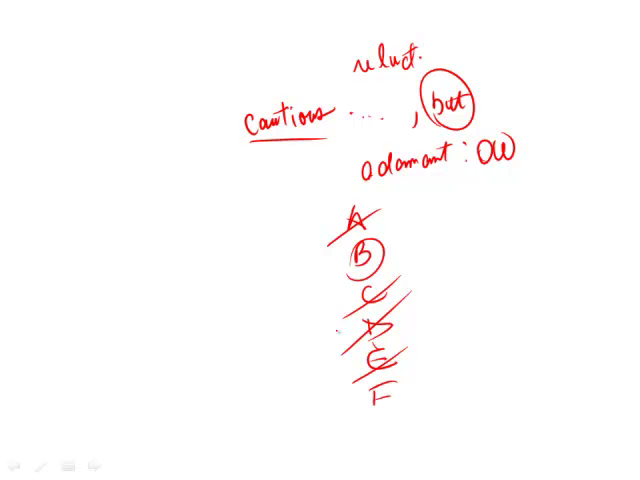
{"action": "left_click_drag", "start_coordinate": [360, 385], "coordinate": [380, 410]}
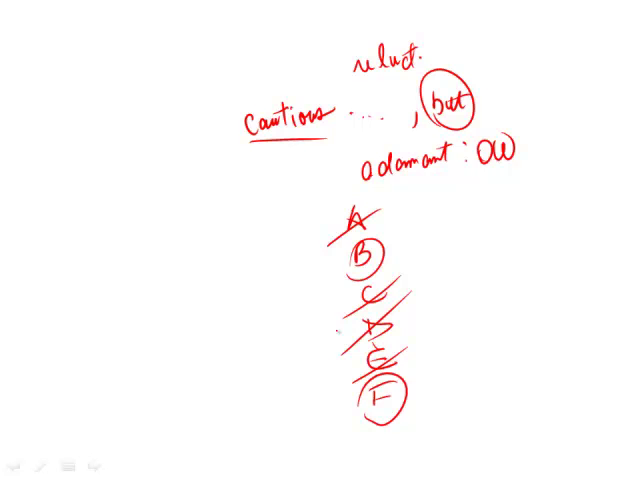